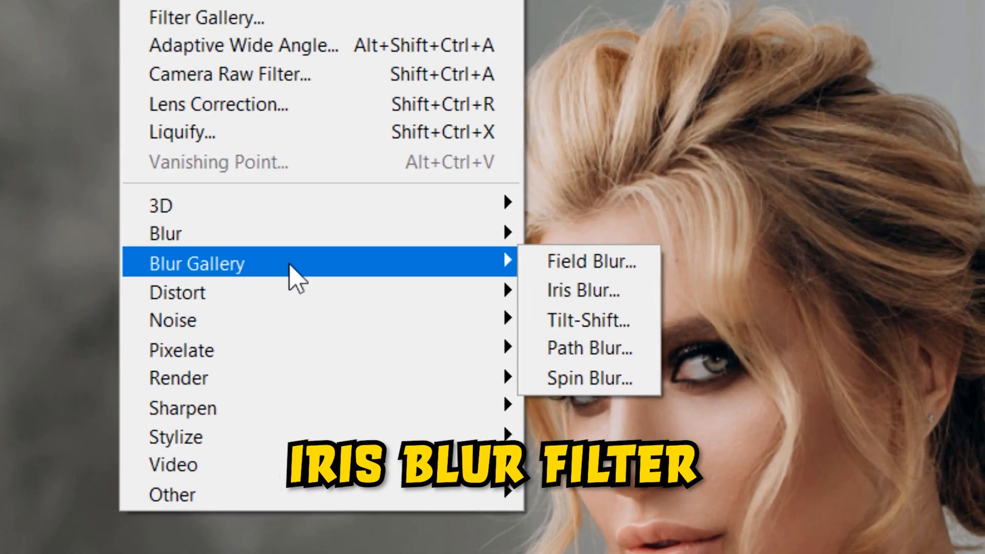
- Choose Iris Blur from the Blur Gallery to preview a 70 px background blur
click(583, 290)
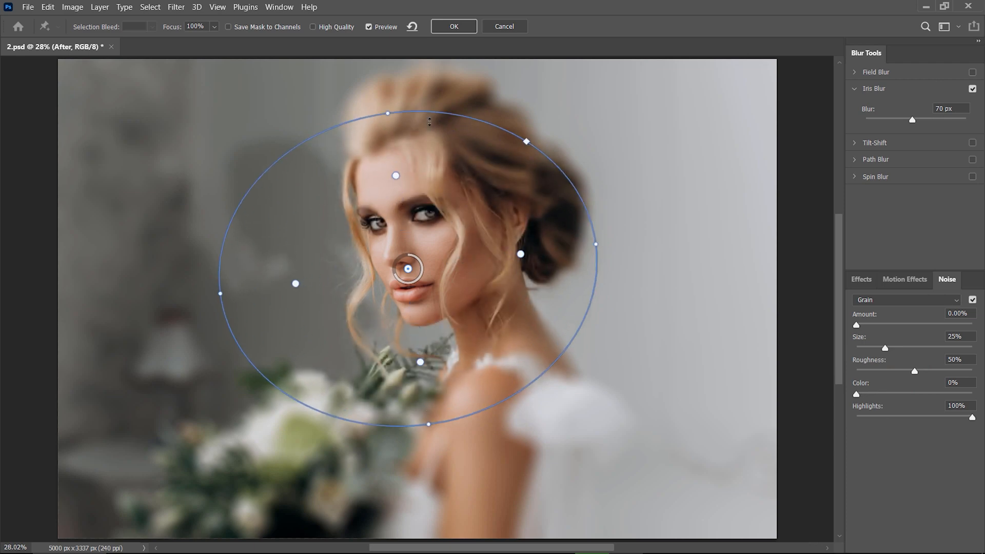
- Cancel the Blur Gallery so the portrait returns unblurred to the main workspace
click(453, 27)
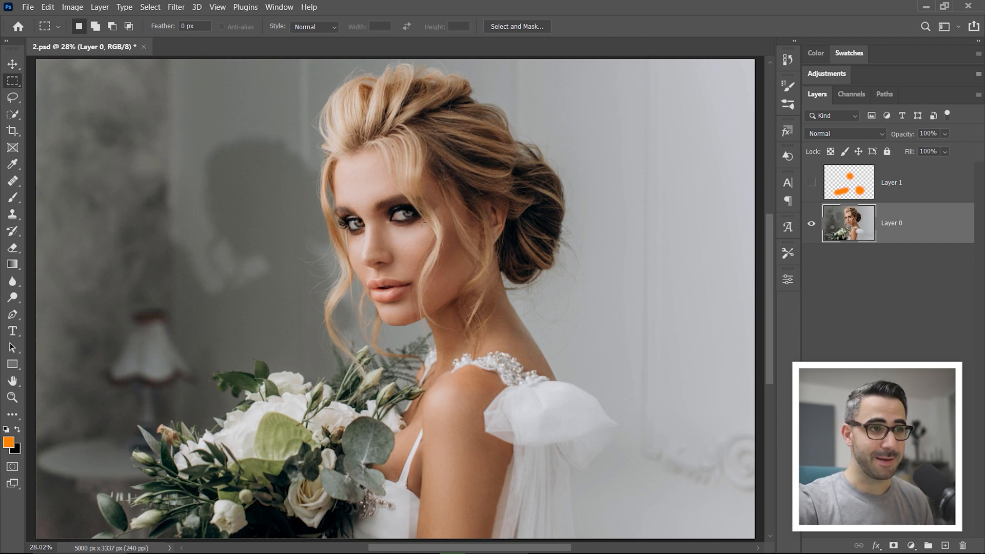
- Show Layer 1's orange focus marks and duplicate the portrait as Layer 0 copy
click(811, 182)
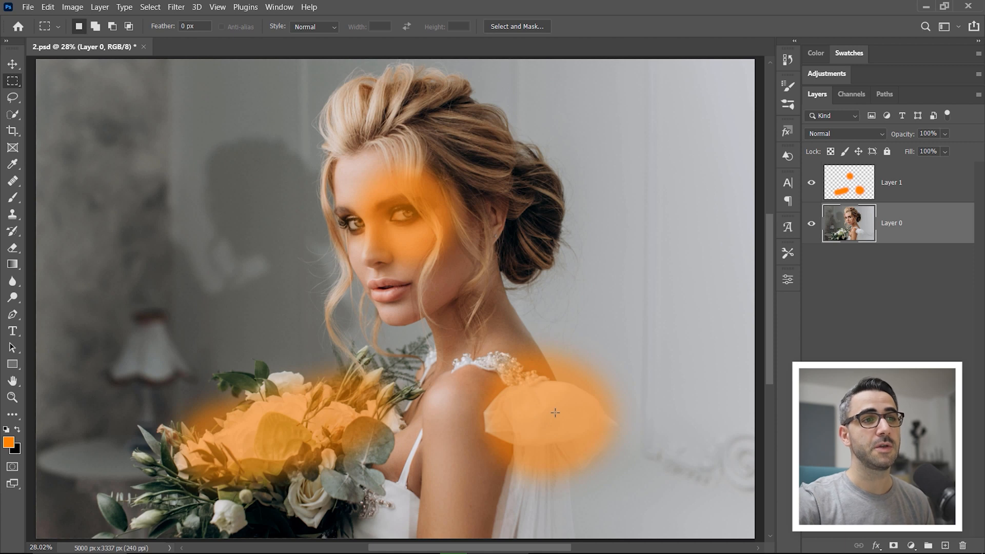
mouse_move(608, 345)
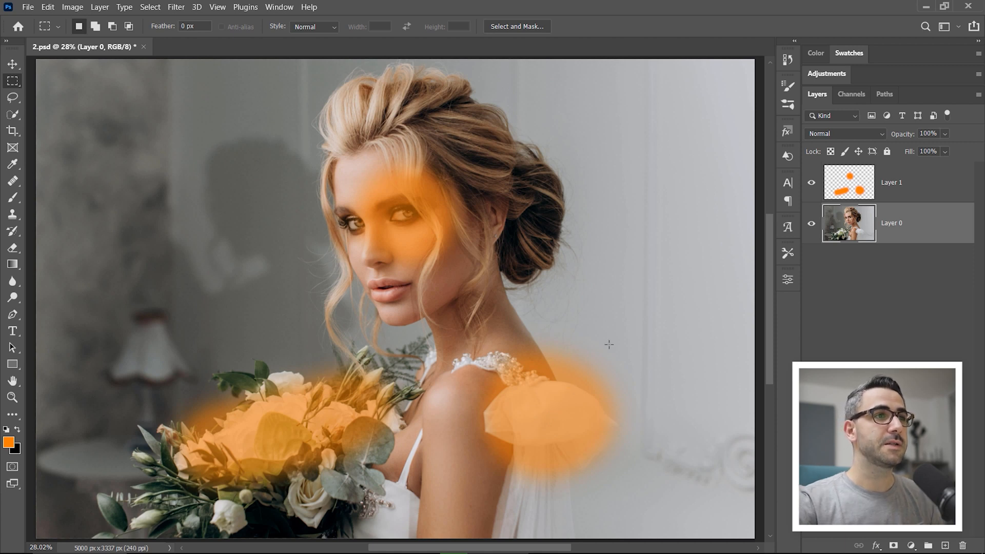
click(963, 545)
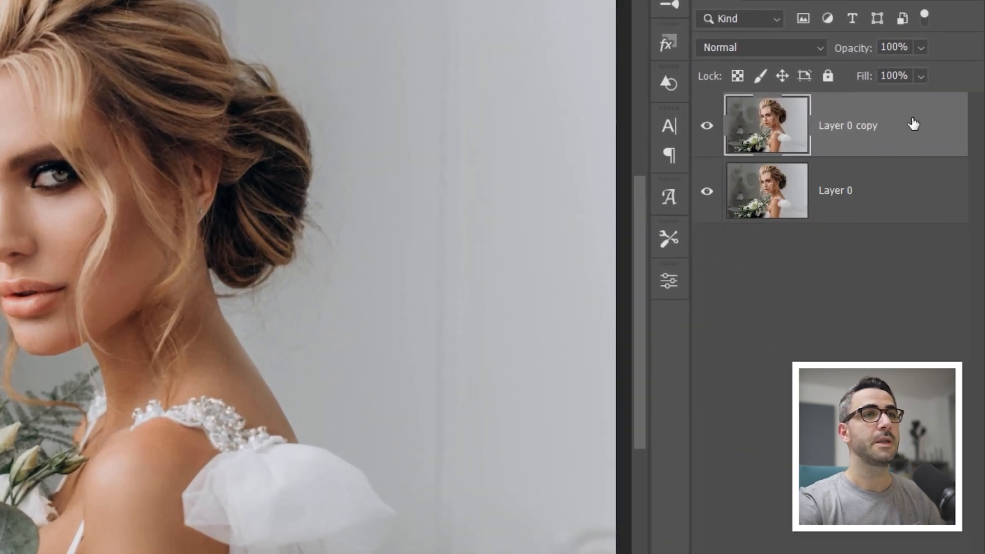
- Rename the bottom portrait layer 'Before' and its duplicate 'After'
double_click(835, 191)
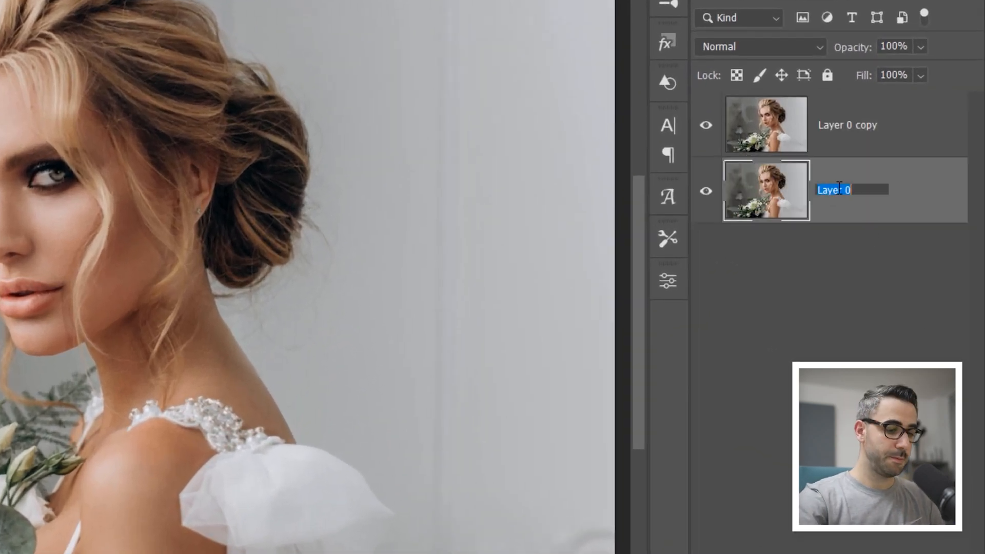
text(Before)
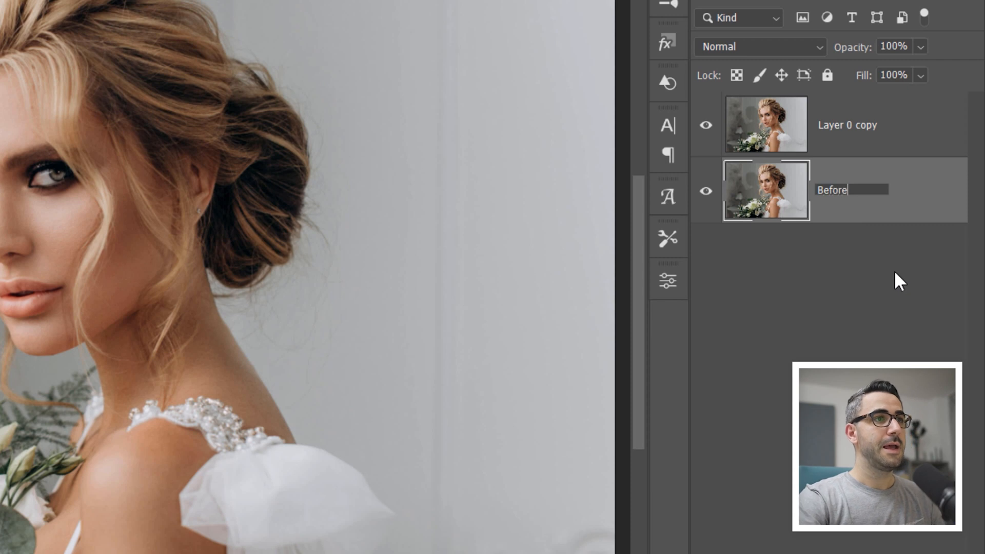
double_click(848, 124)
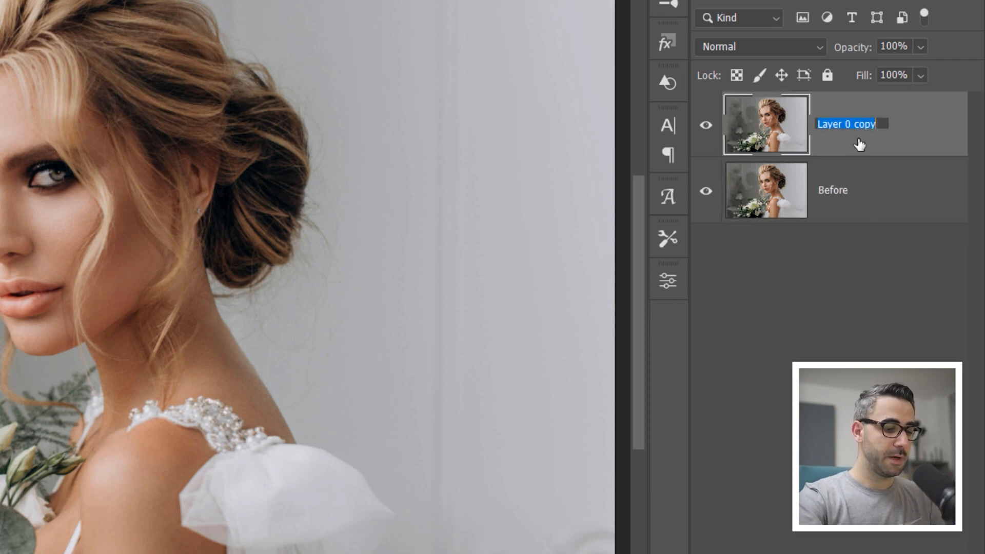
text(After)
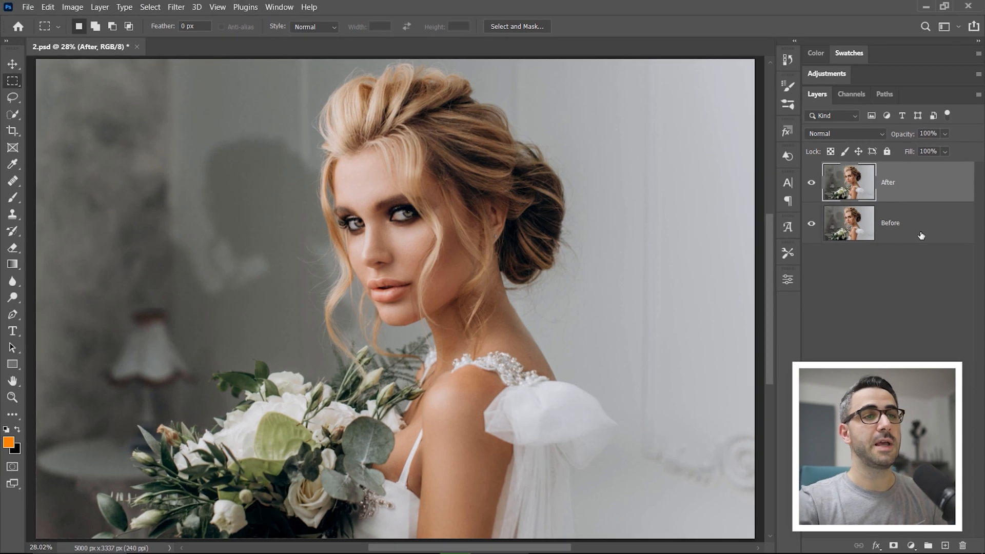
mouse_move(905, 304)
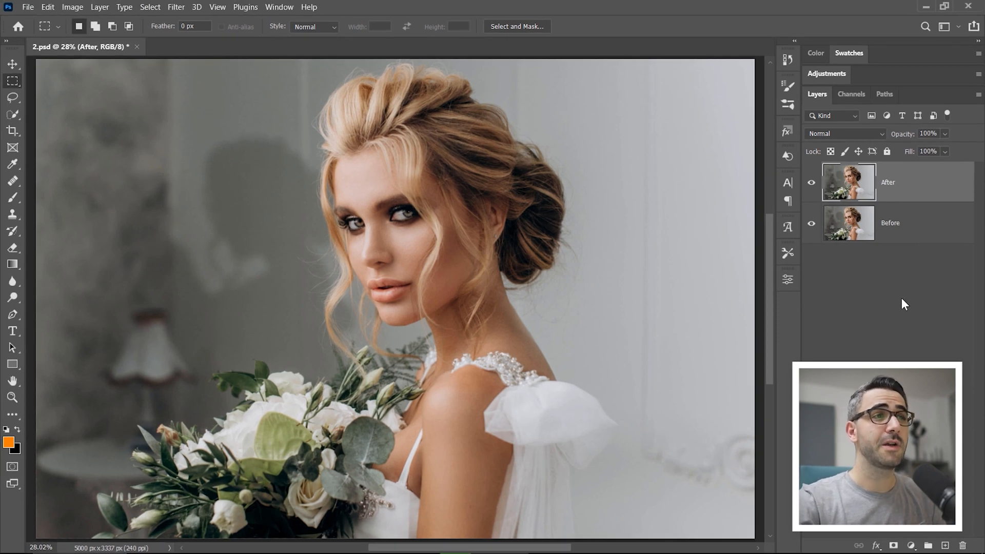
- Convert the After layer to a Smart Object from its context menu
right_click(849, 183)
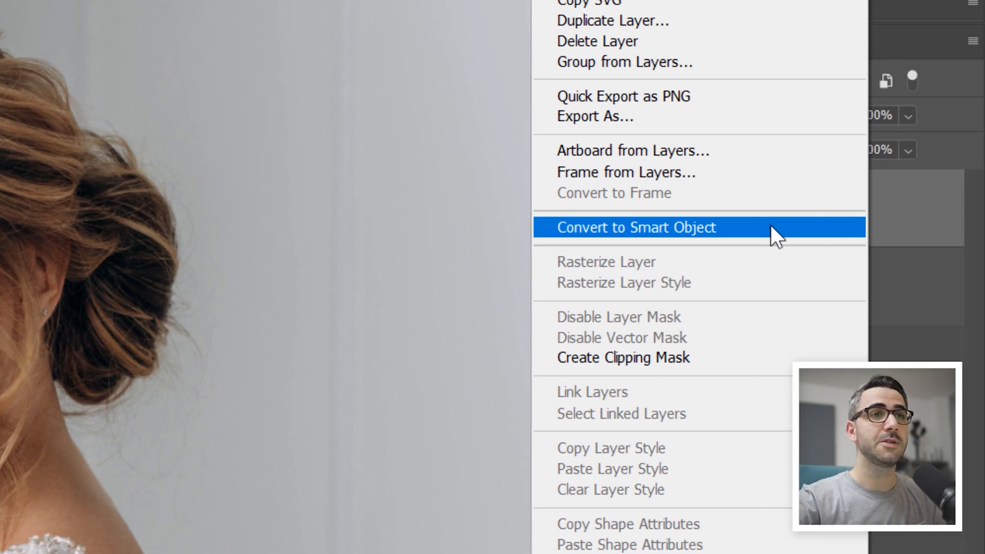
click(635, 227)
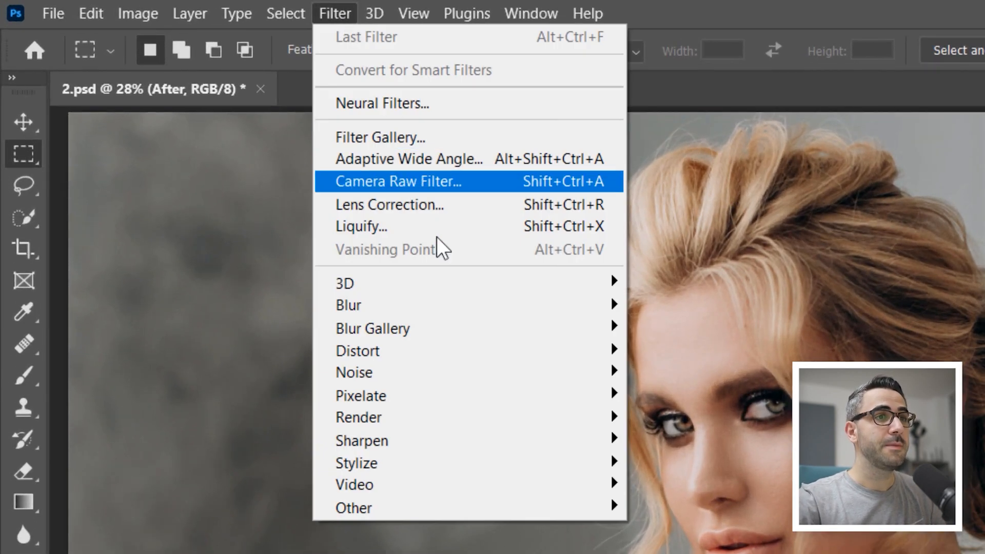
mouse_move(372, 329)
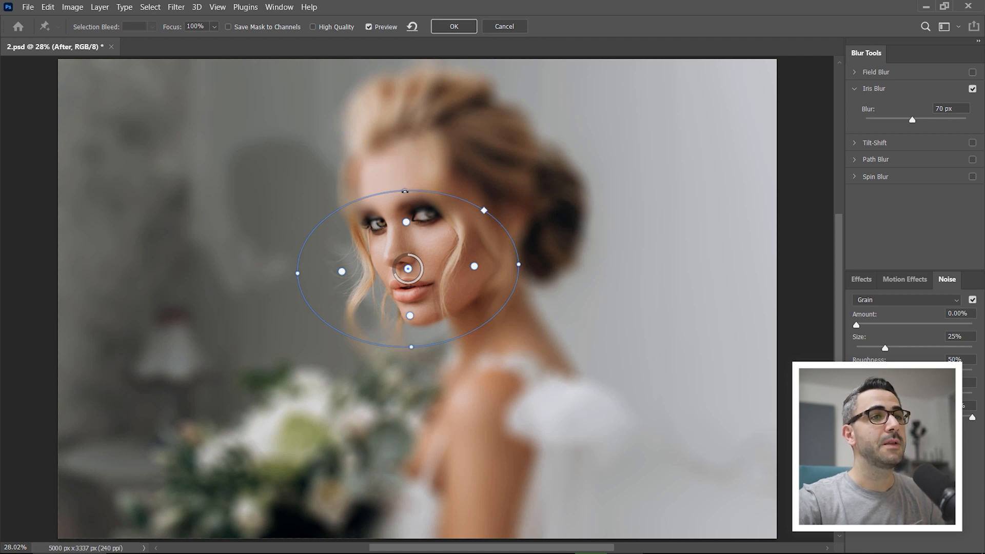
- Enlarge the Iris Blur ellipse so the face and upper hair stay sharp
drag(406, 191, 408, 171)
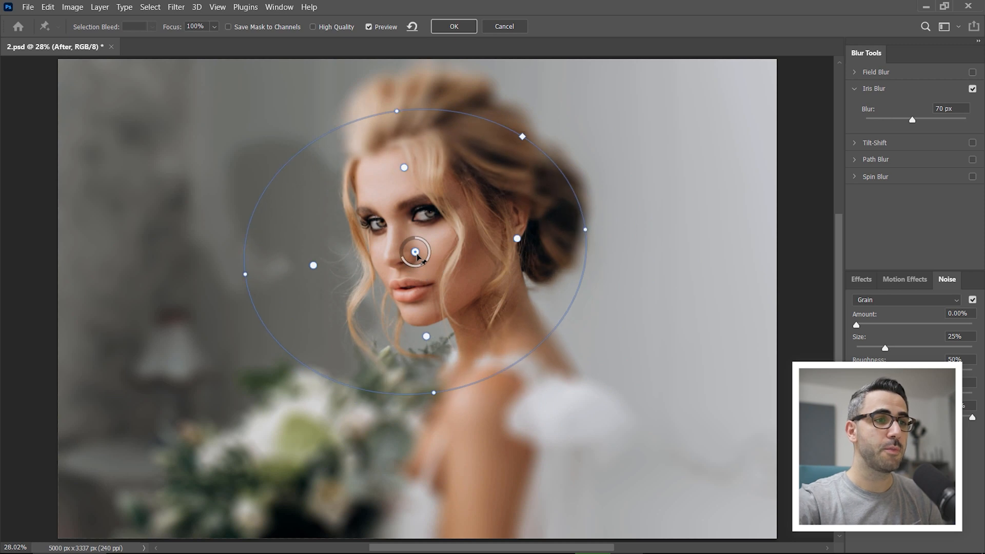
mouse_move(409, 167)
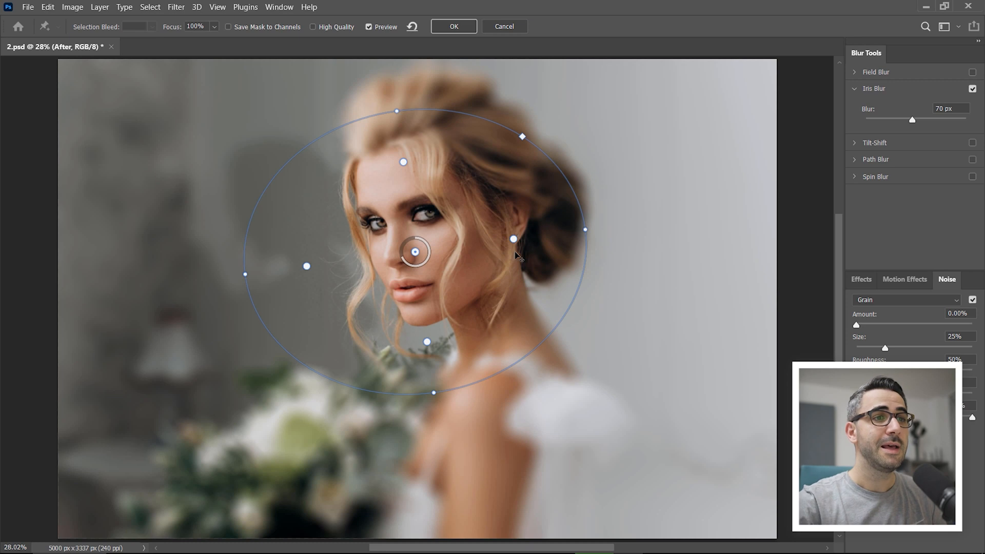
mouse_move(410, 225)
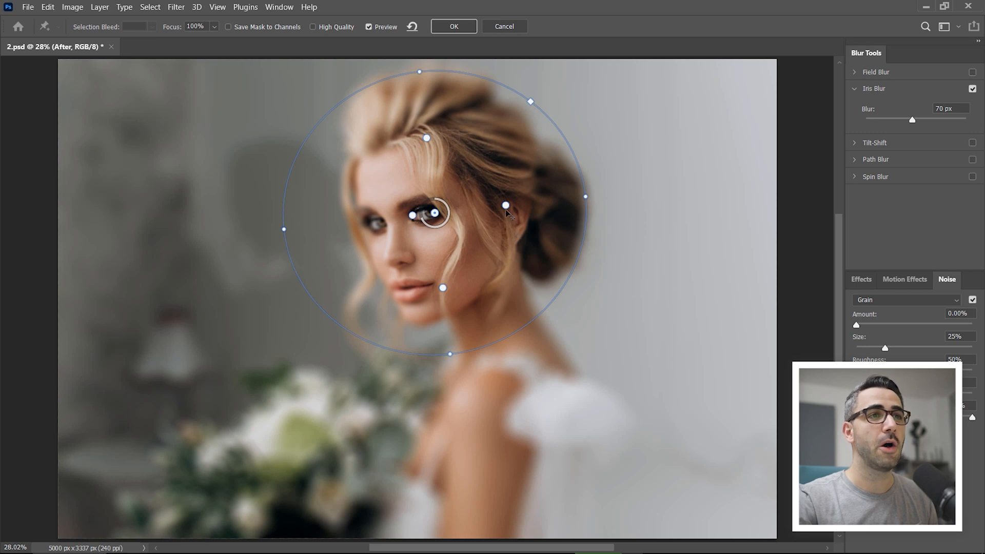
mouse_move(506, 209)
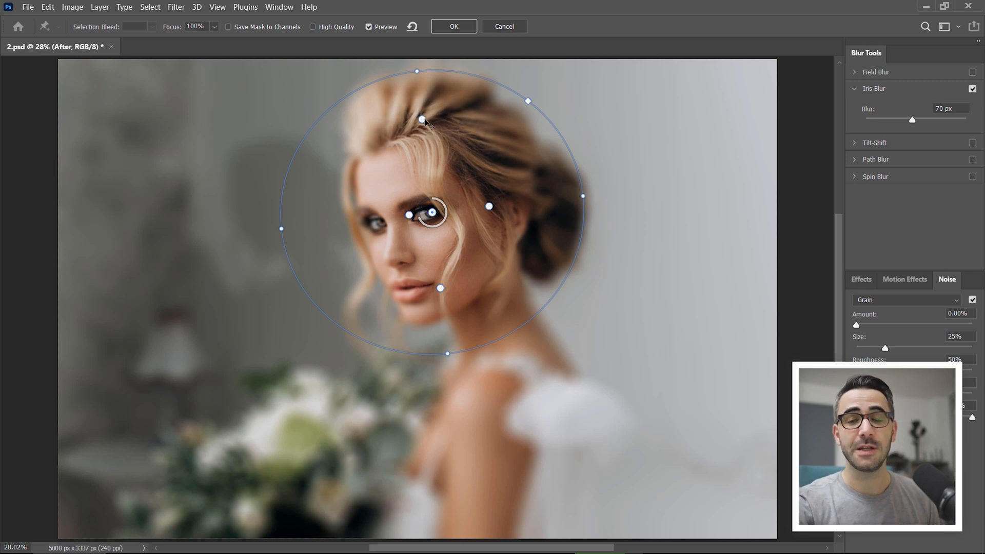
mouse_move(522, 217)
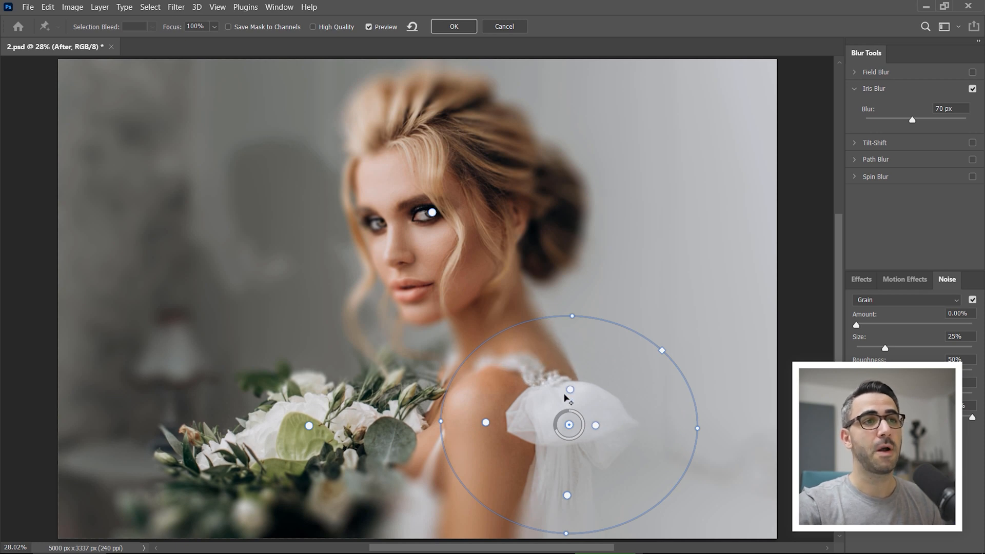
mouse_move(567, 494)
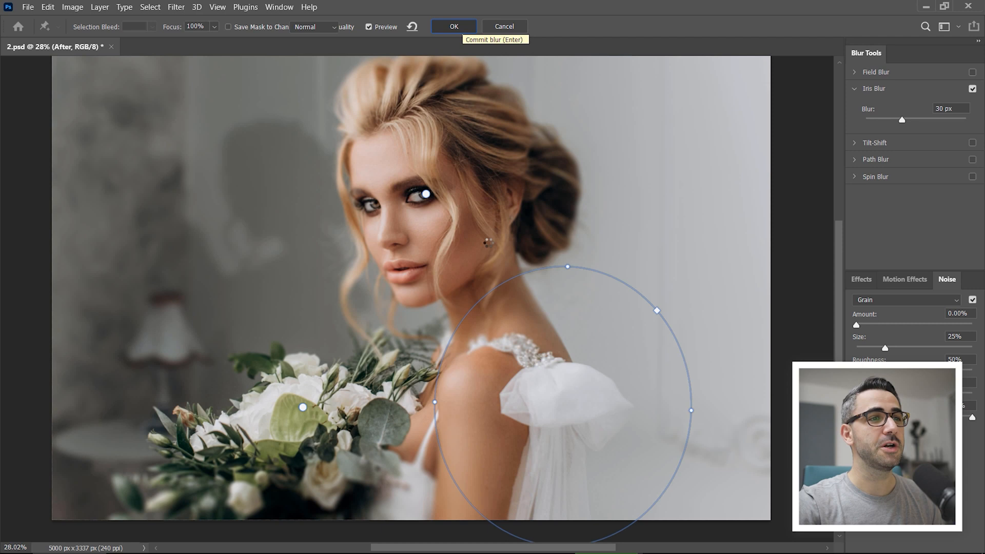
- Commit the 30 px Iris Blur as a Blur Gallery smart filter on After
click(454, 26)
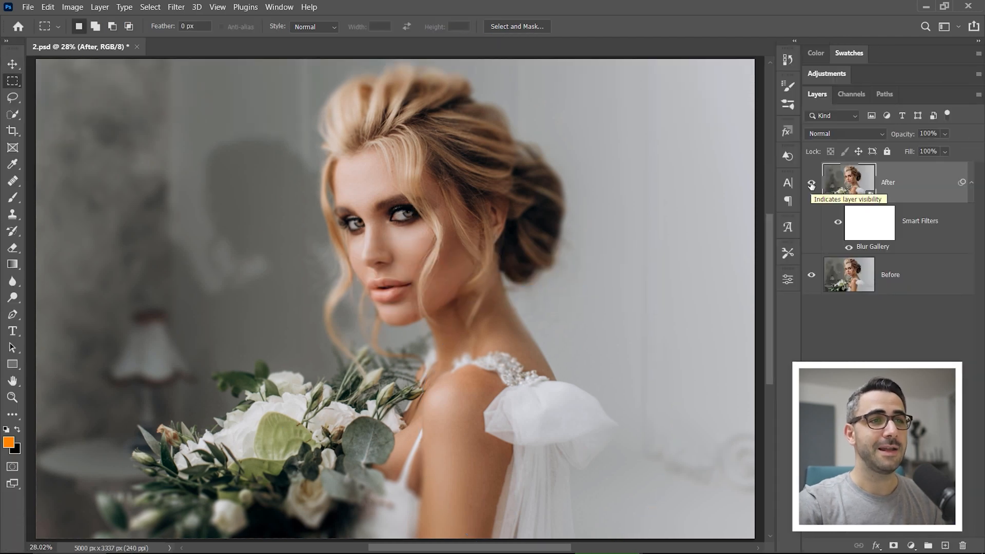